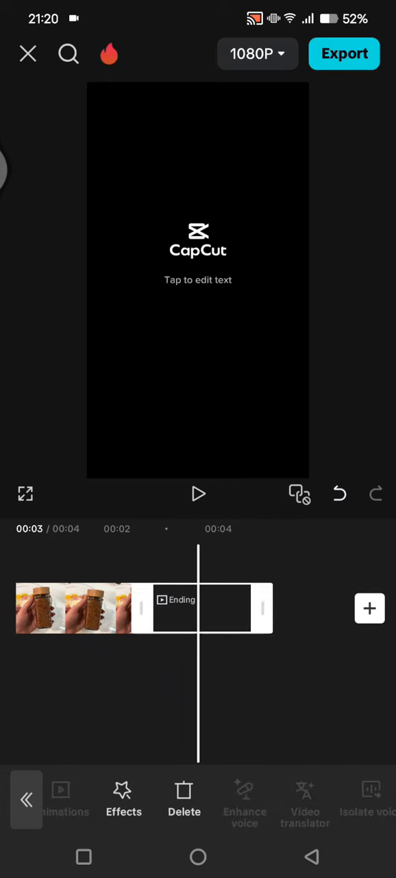
# Delete the Ending clip from the timeline and return to the projects home screen
pyautogui.click(184, 801)
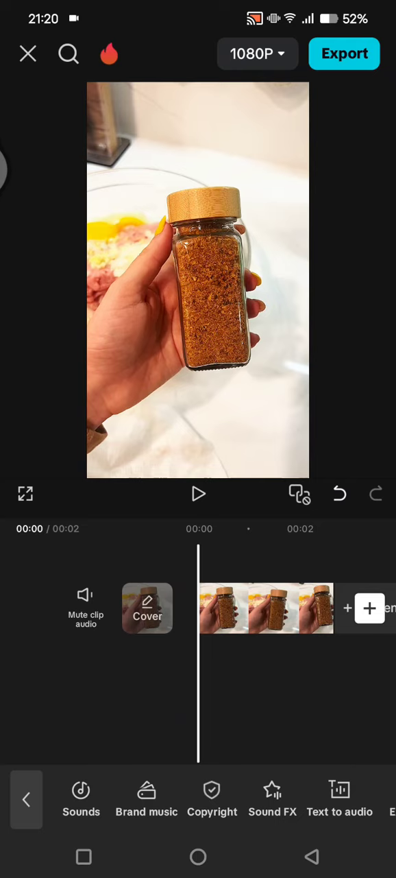
pyautogui.click(29, 54)
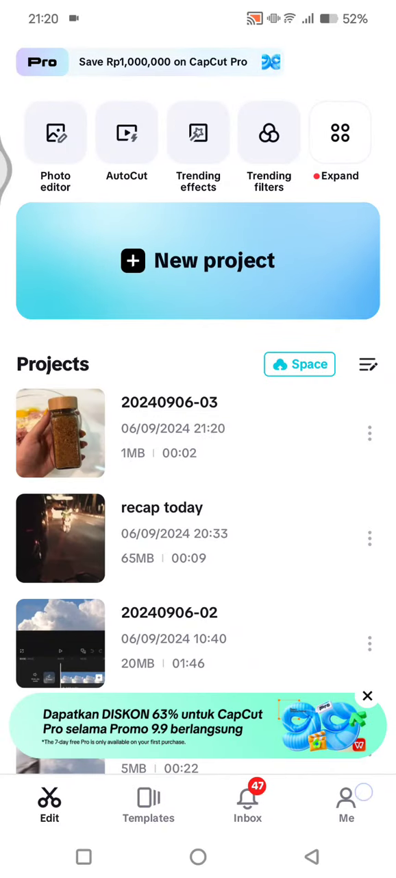
# Switch to the Me account page from the bottom navigation bar
pyautogui.click(347, 813)
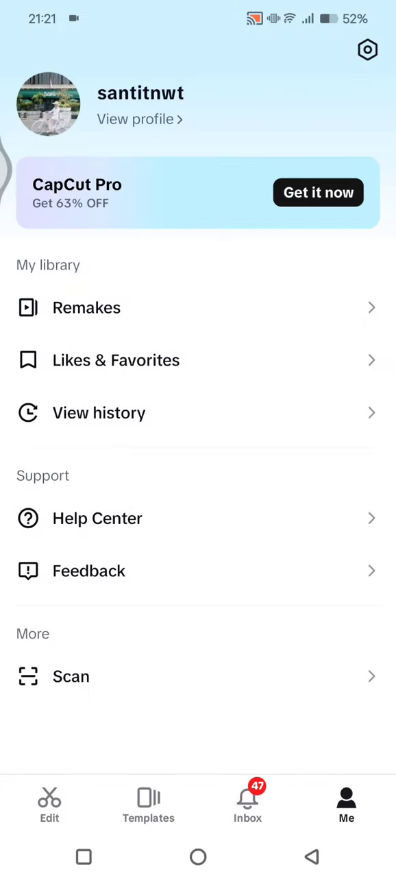
# In Settings, switch off Add default ending and confirm Discard
pyautogui.click(366, 50)
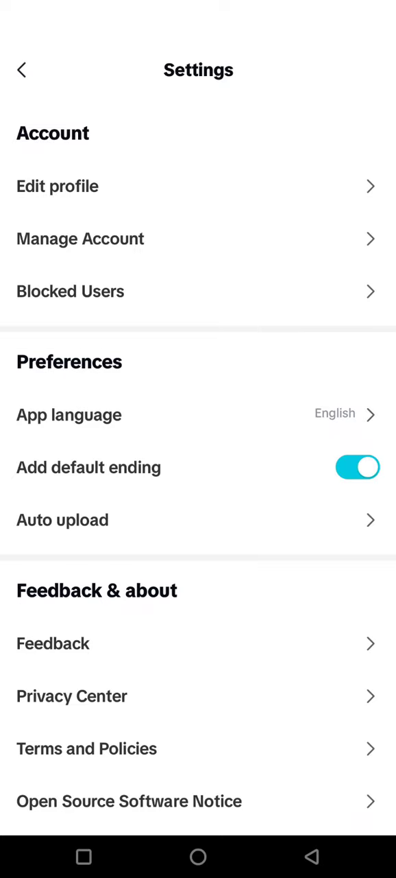
pyautogui.click(358, 466)
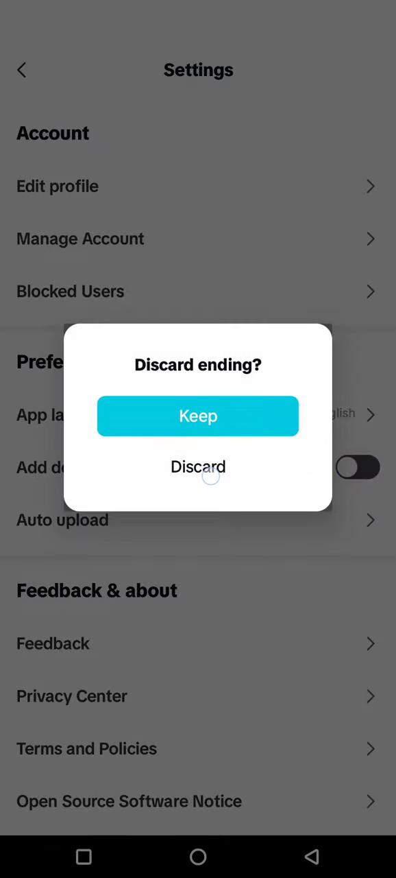
pyautogui.click(198, 467)
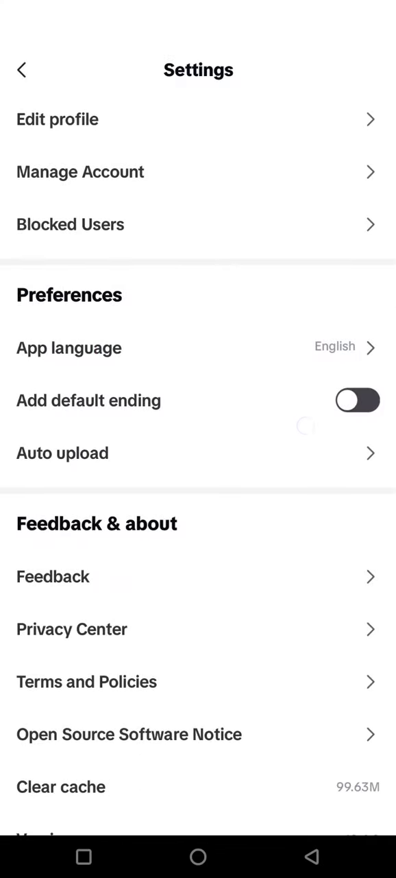